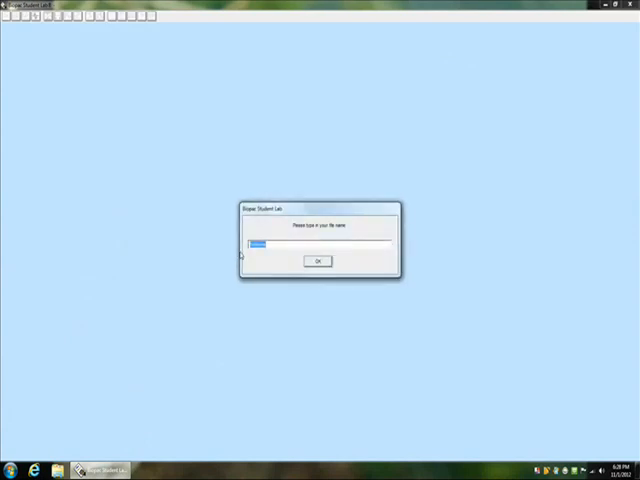
# Step: Name the new lesson recording file 'awesome' and confirm it
pyautogui.write('awesomelasts')
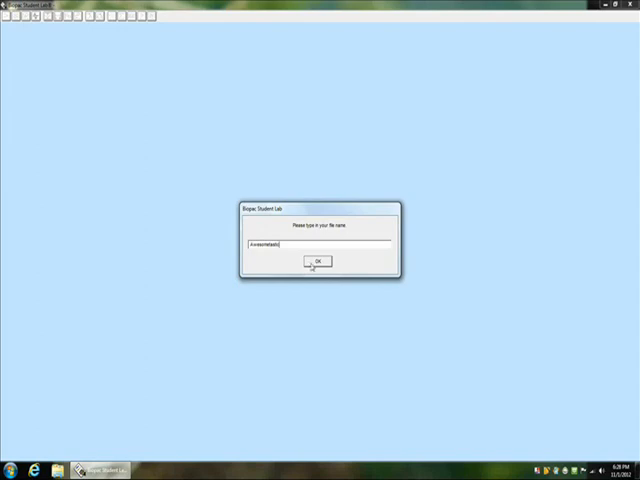
pyautogui.click(316, 260)
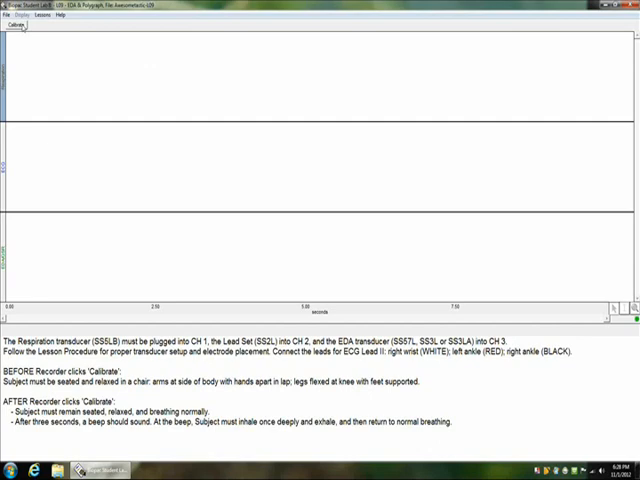
# Step: Calibrate the sensors, record the respiration, heart and EDA segments, then end the lesson
pyautogui.click(28, 26)
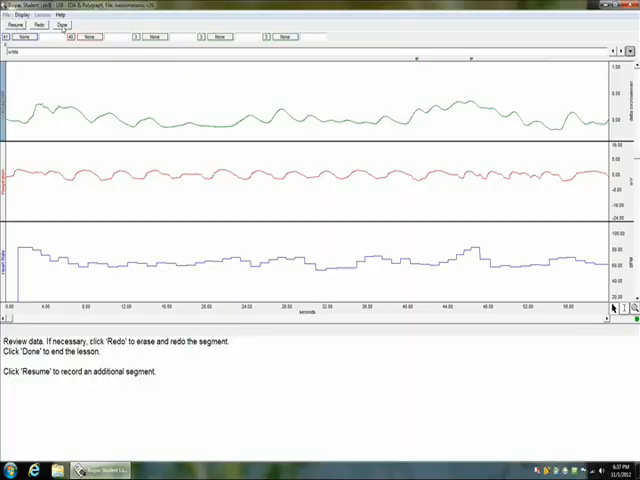
pyautogui.click(64, 24)
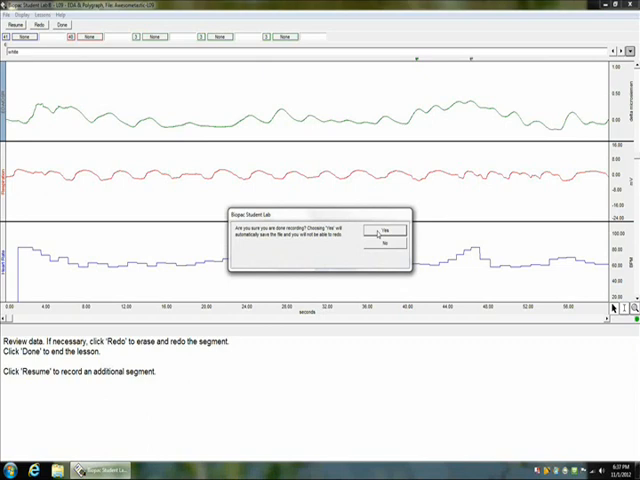
pyautogui.click(384, 232)
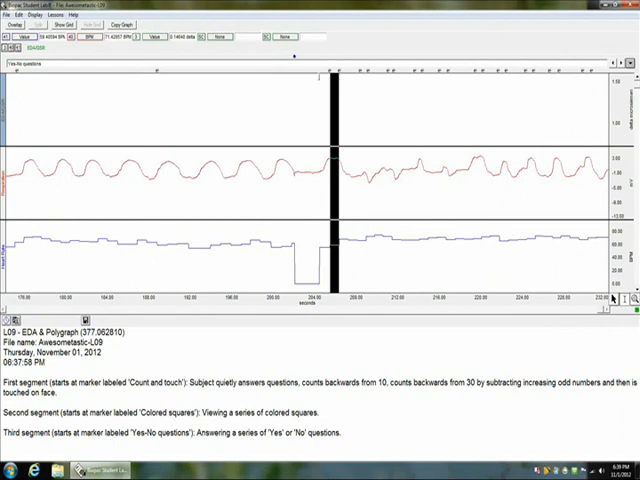
# Step: Assign a measurement type to one measurement field in the analysis view
pyautogui.click(224, 36)
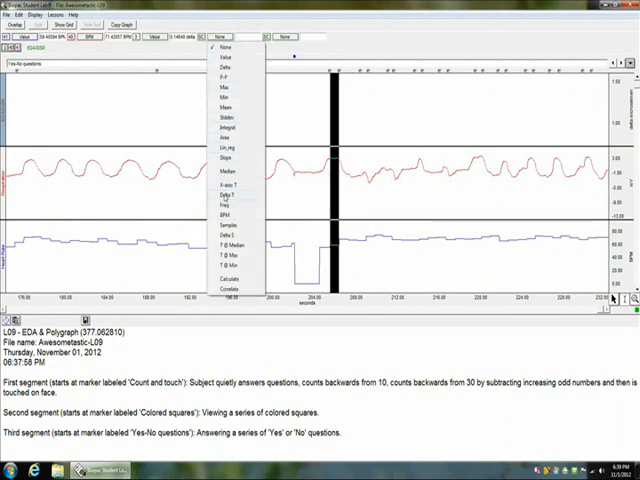
pyautogui.click(224, 194)
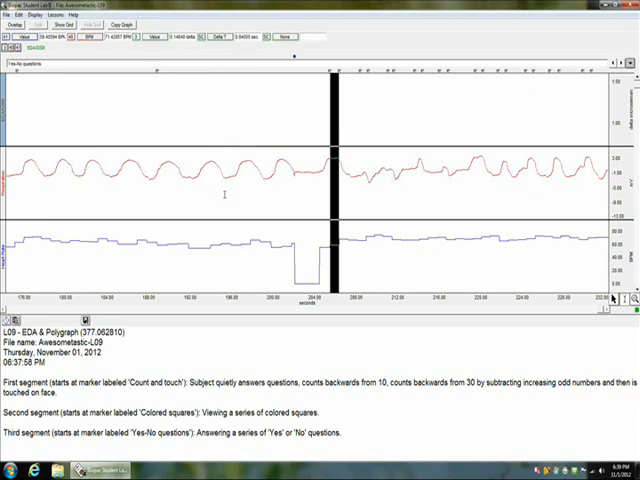